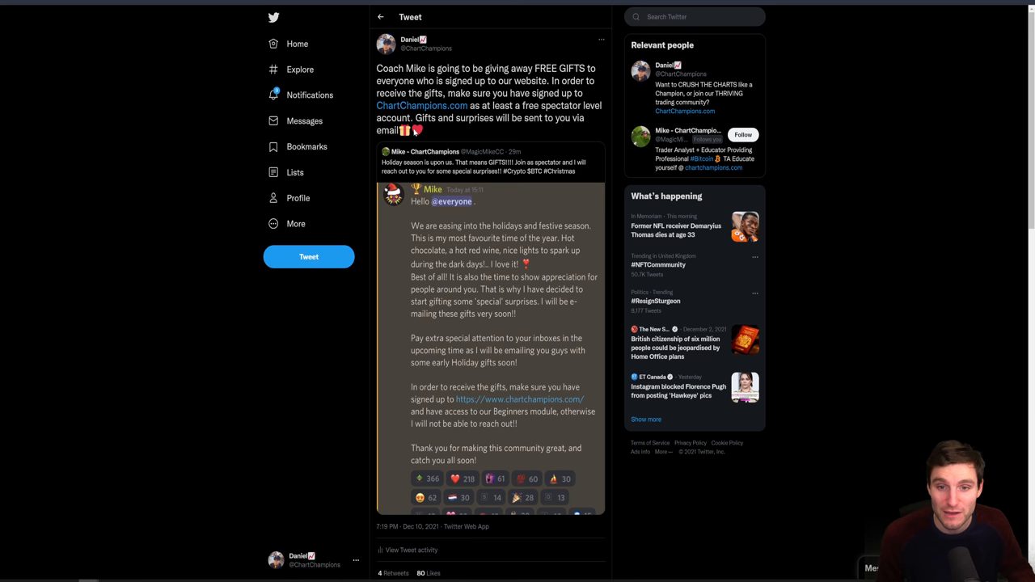
mouse_move(420, 105)
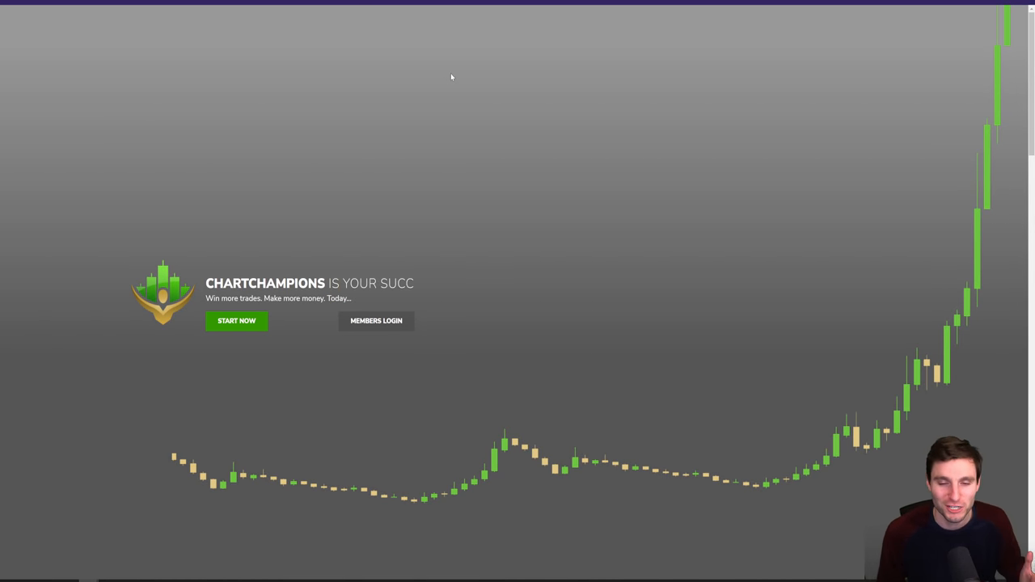
- Scroll the newly opened ChartChampions homepage to see its sign-up offer
scroll(down, 3)
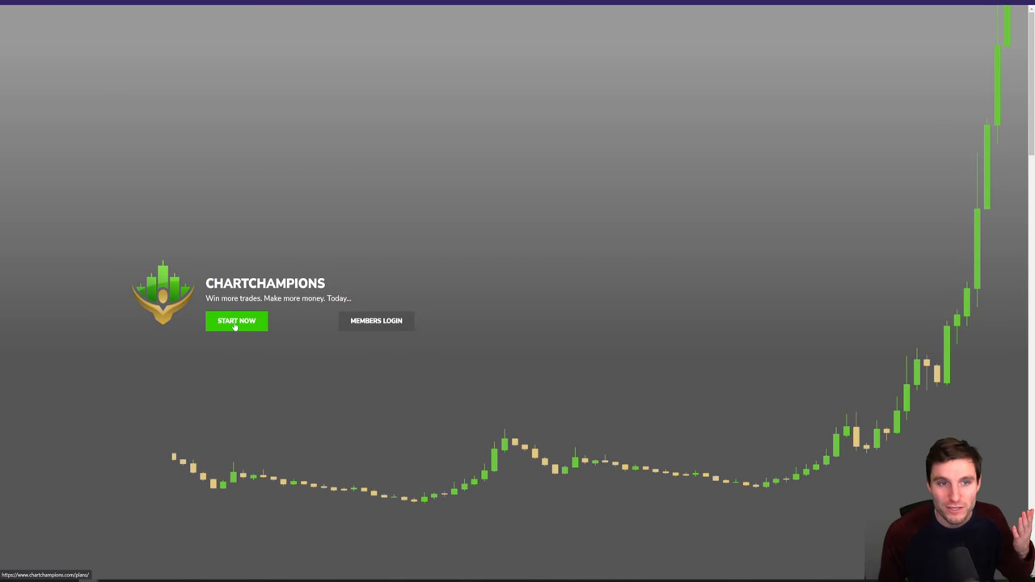
- Go to the plans page and reach the Spectator, Contender and Champion plan cards
click(236, 321)
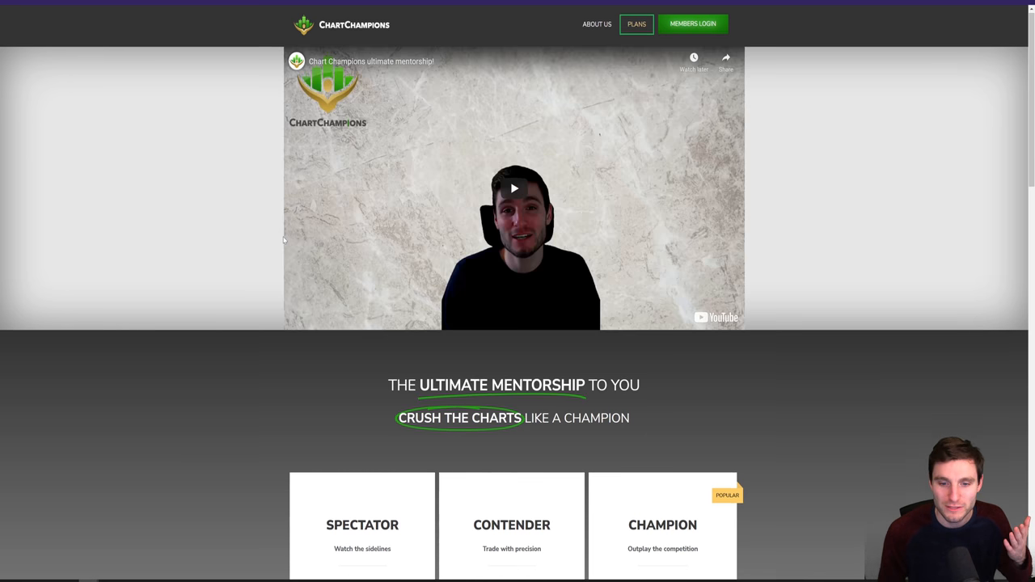
scroll(down, 3)
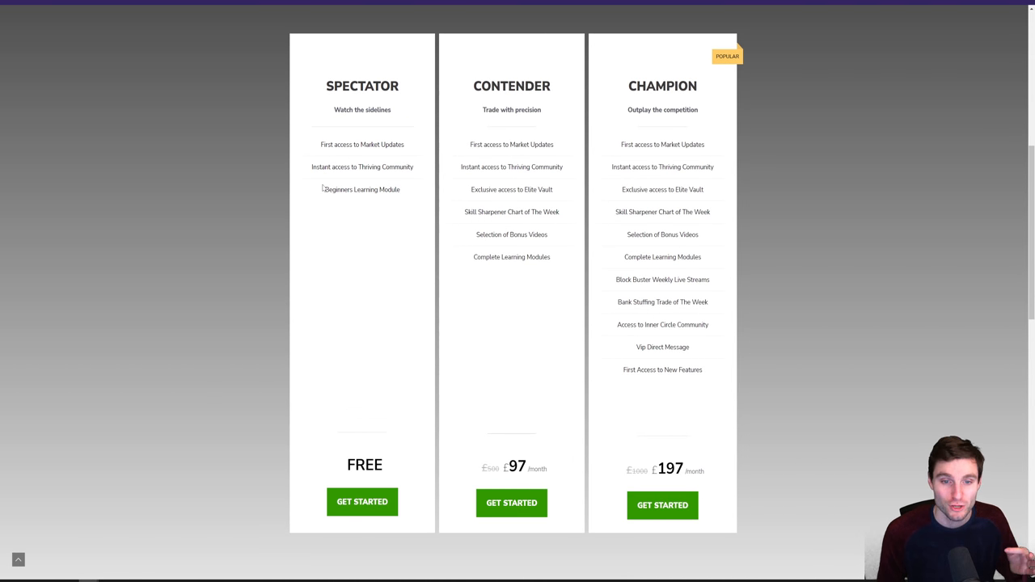
mouse_move(401, 195)
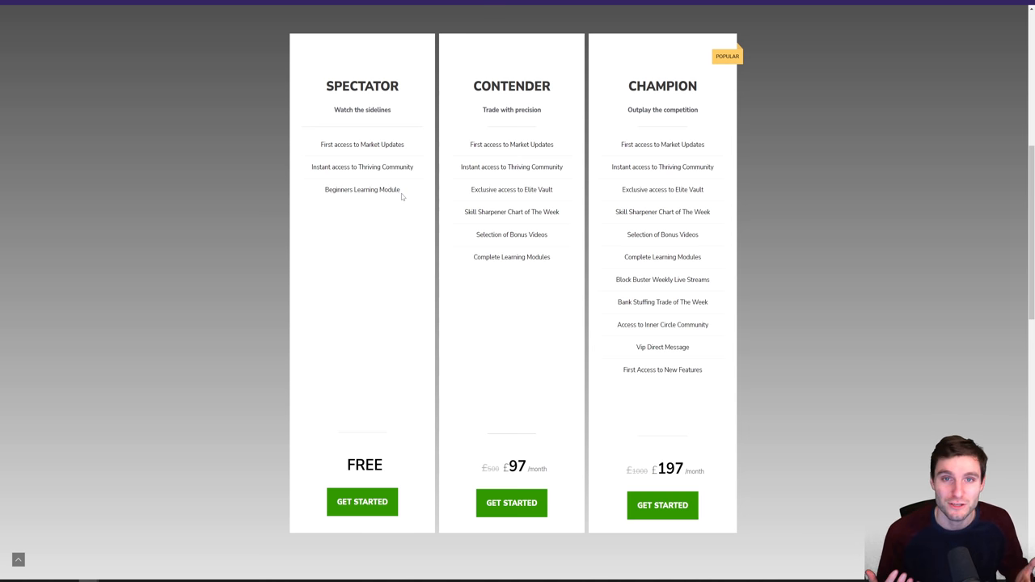
mouse_move(356, 202)
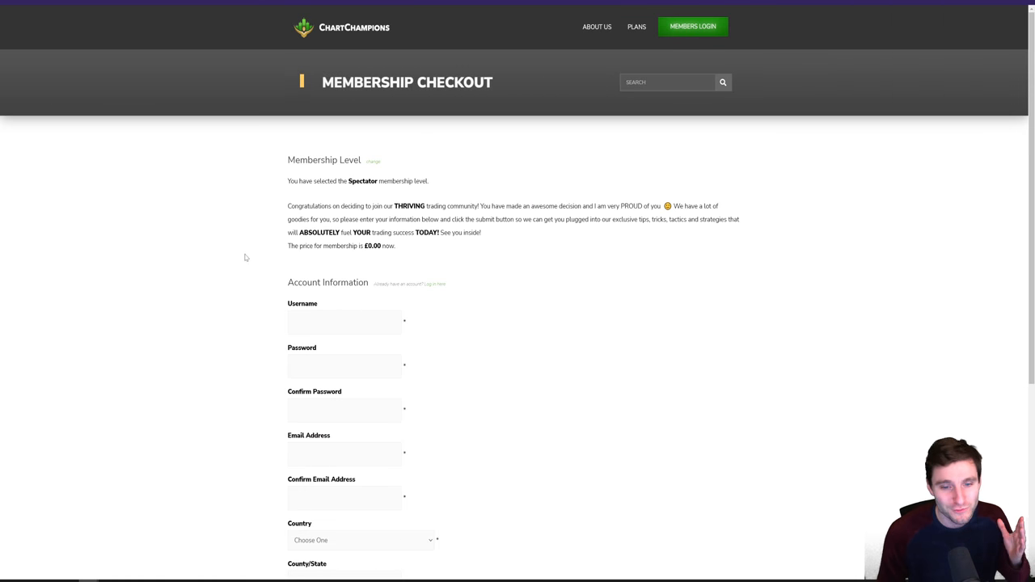
- Scroll through the £0.00 Spectator Membership Checkout account form
scroll(down, 3)
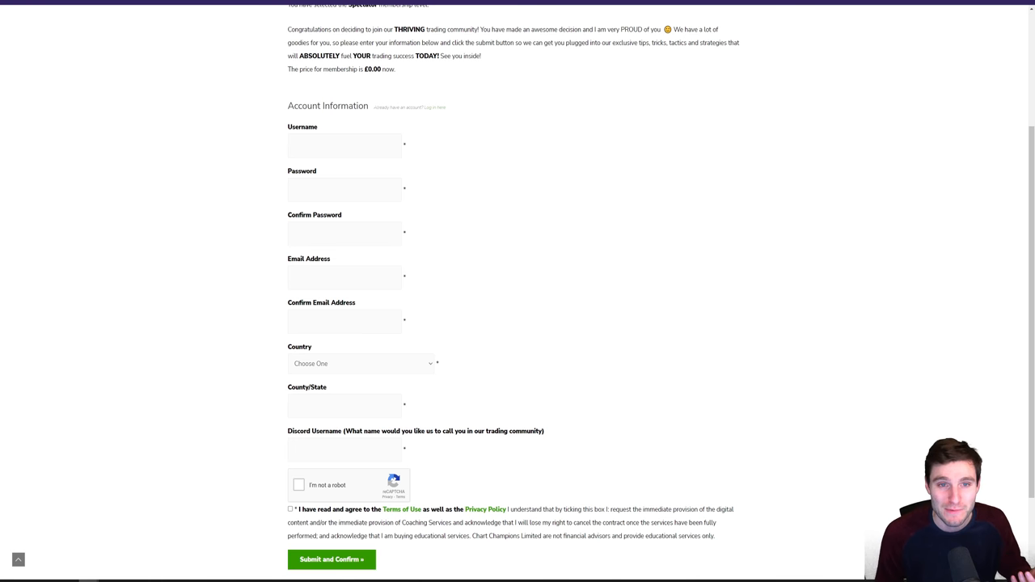
mouse_move(270, 294)
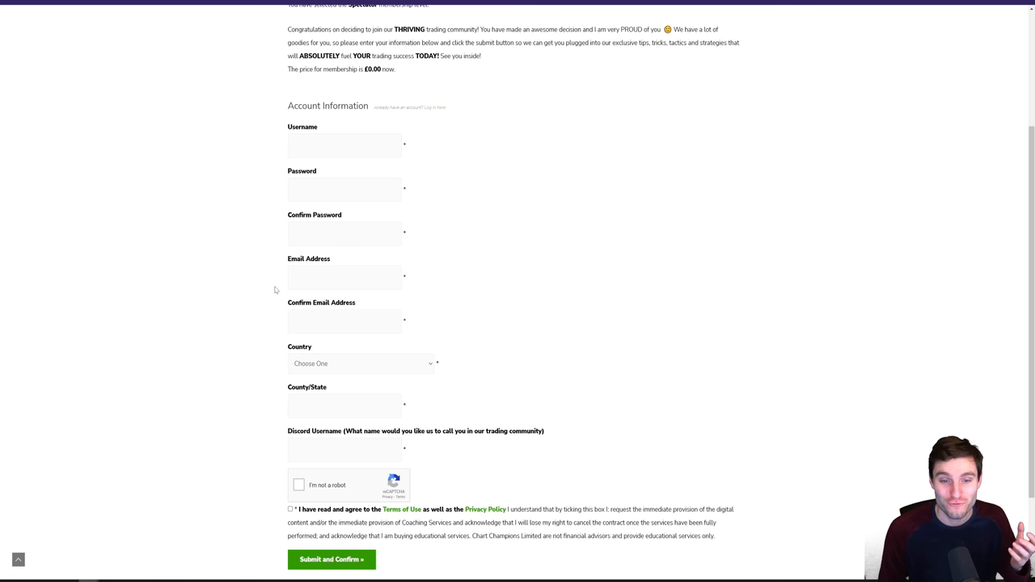
mouse_move(349, 359)
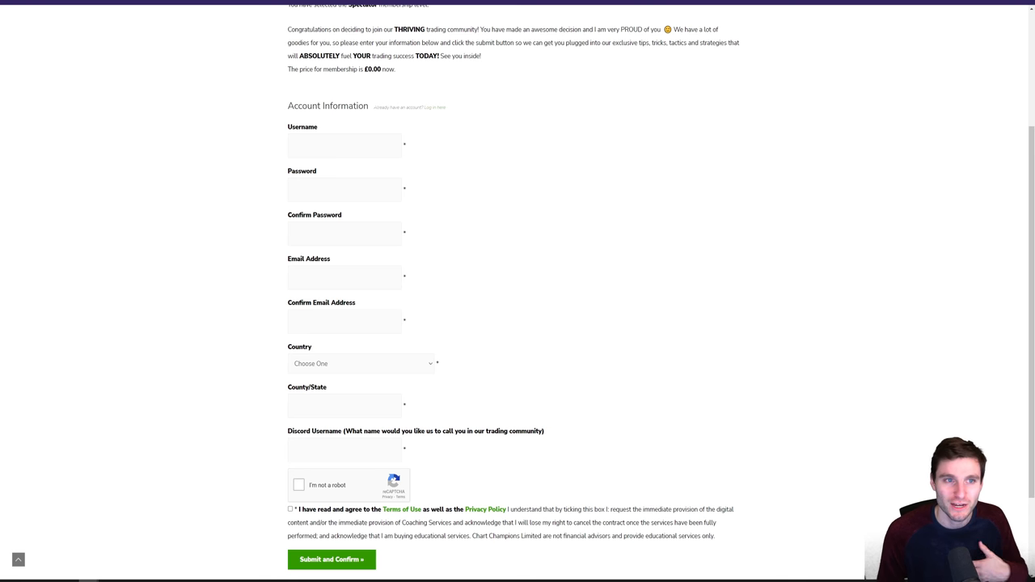
mouse_move(763, 247)
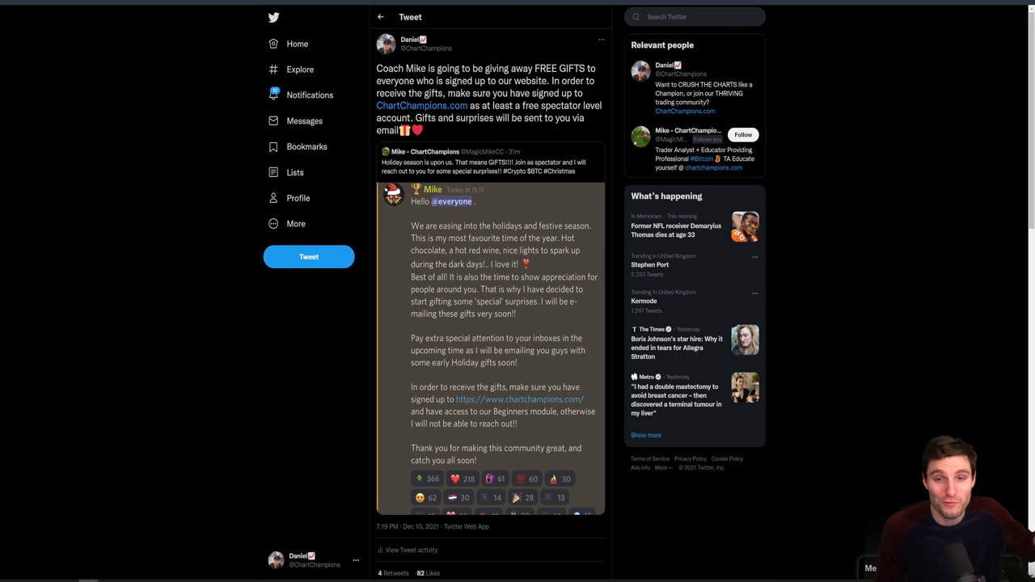
mouse_move(407, 113)
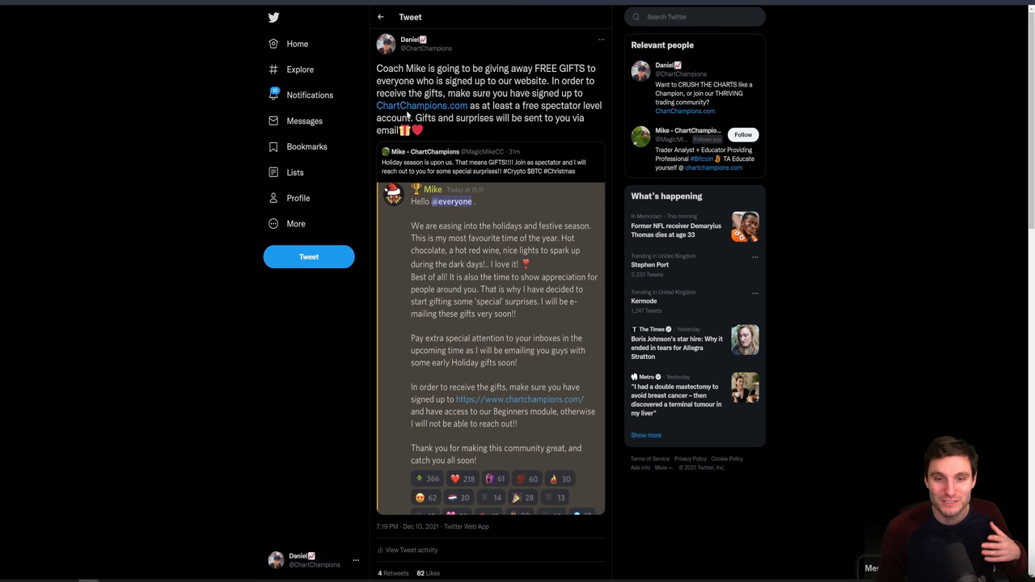